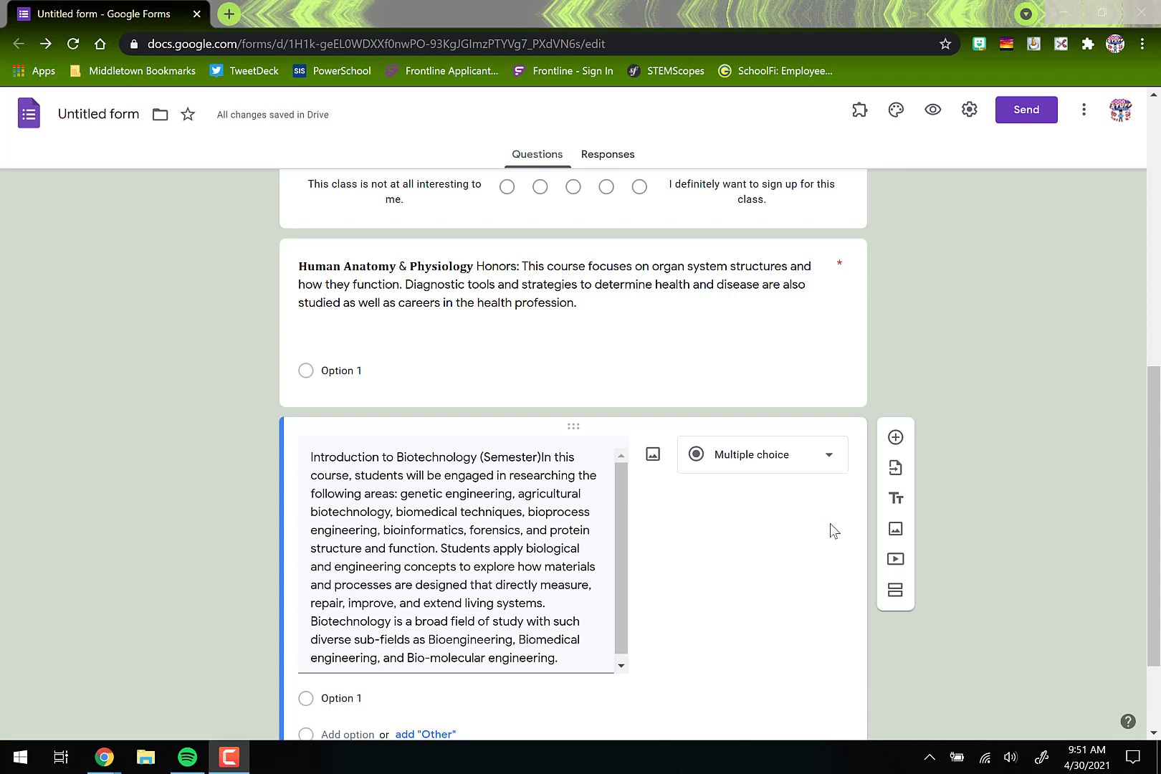
pyautogui.moveTo(1052, 451)
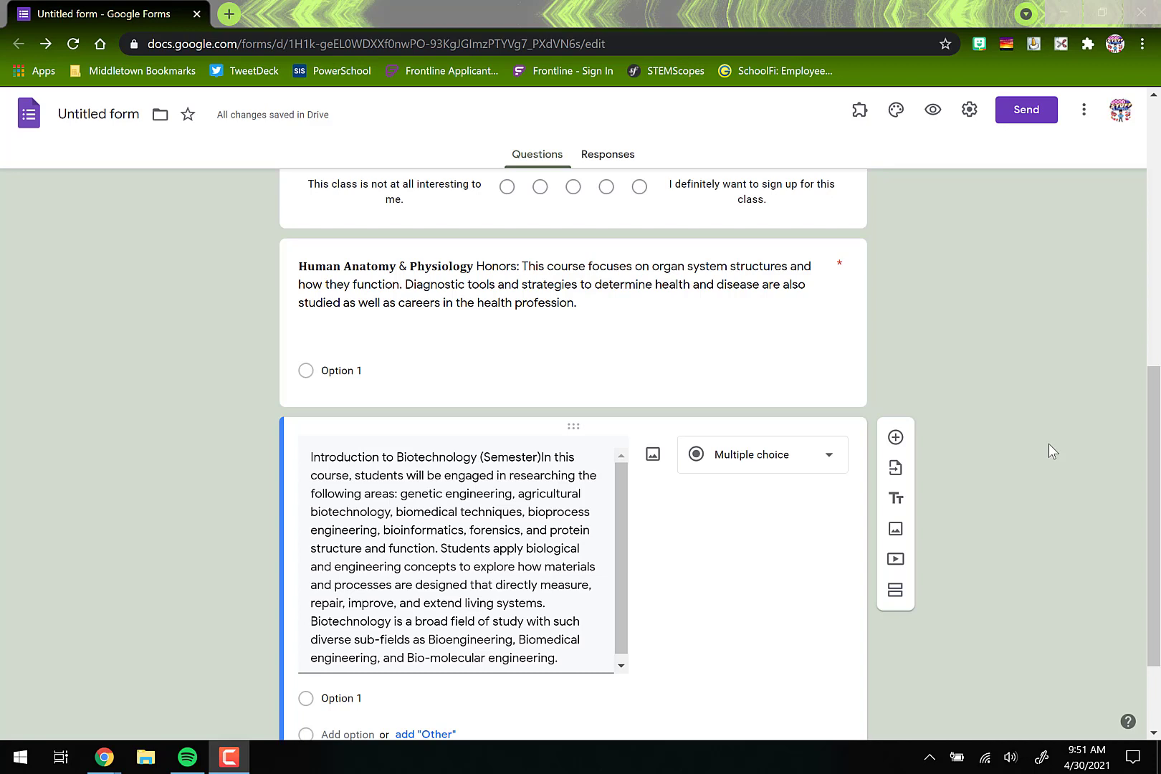
pyautogui.moveTo(984, 450)
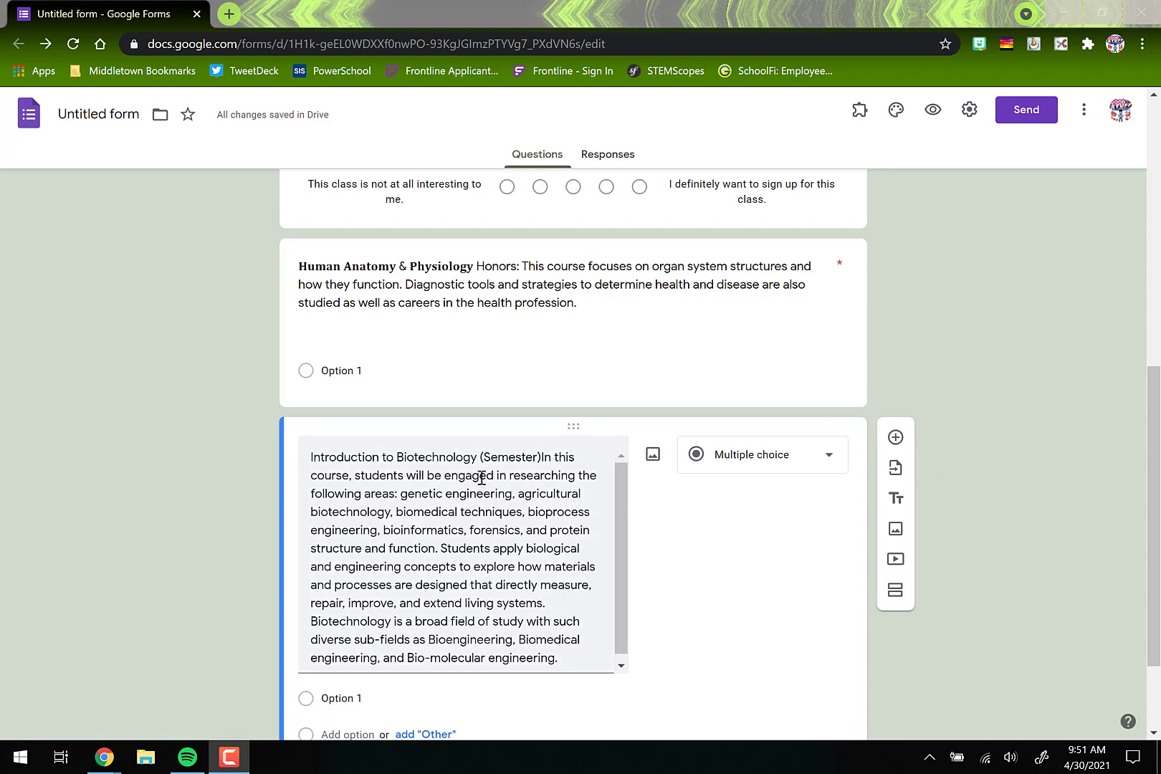
# - Select the first word of the Biotechnology question's course title for editing
pyautogui.click(306, 456)
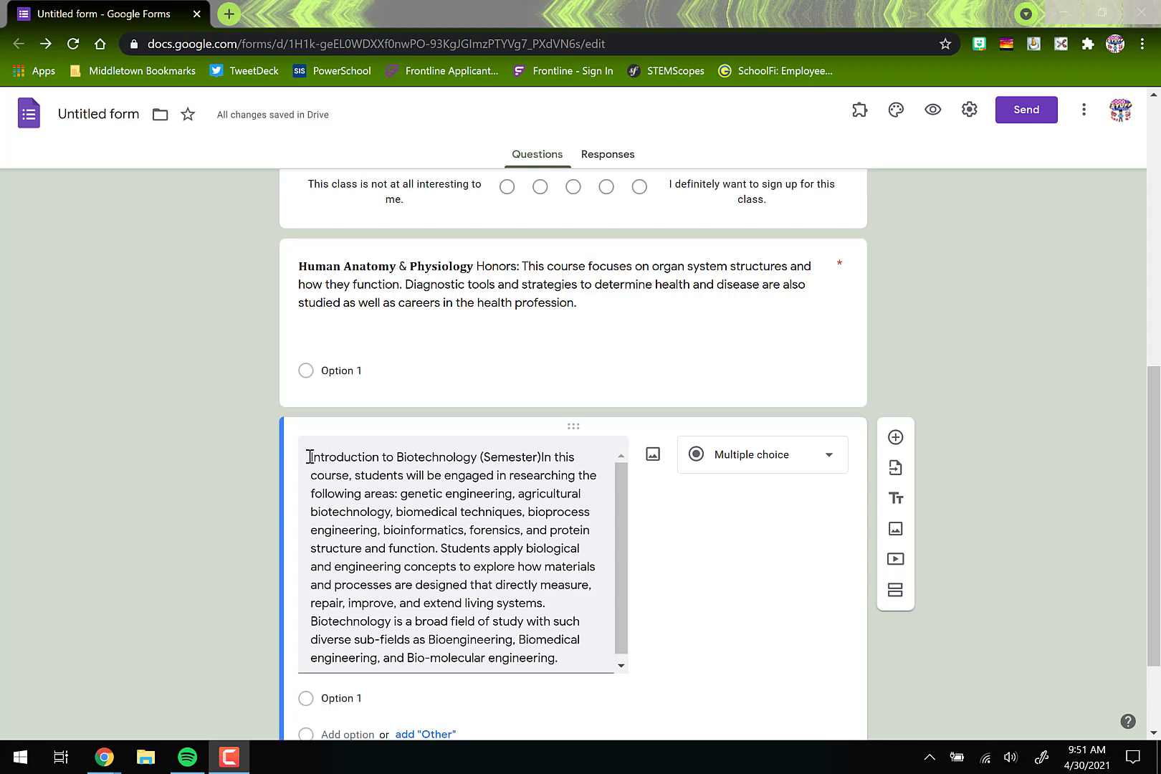
pyautogui.doubleClick(390, 456)
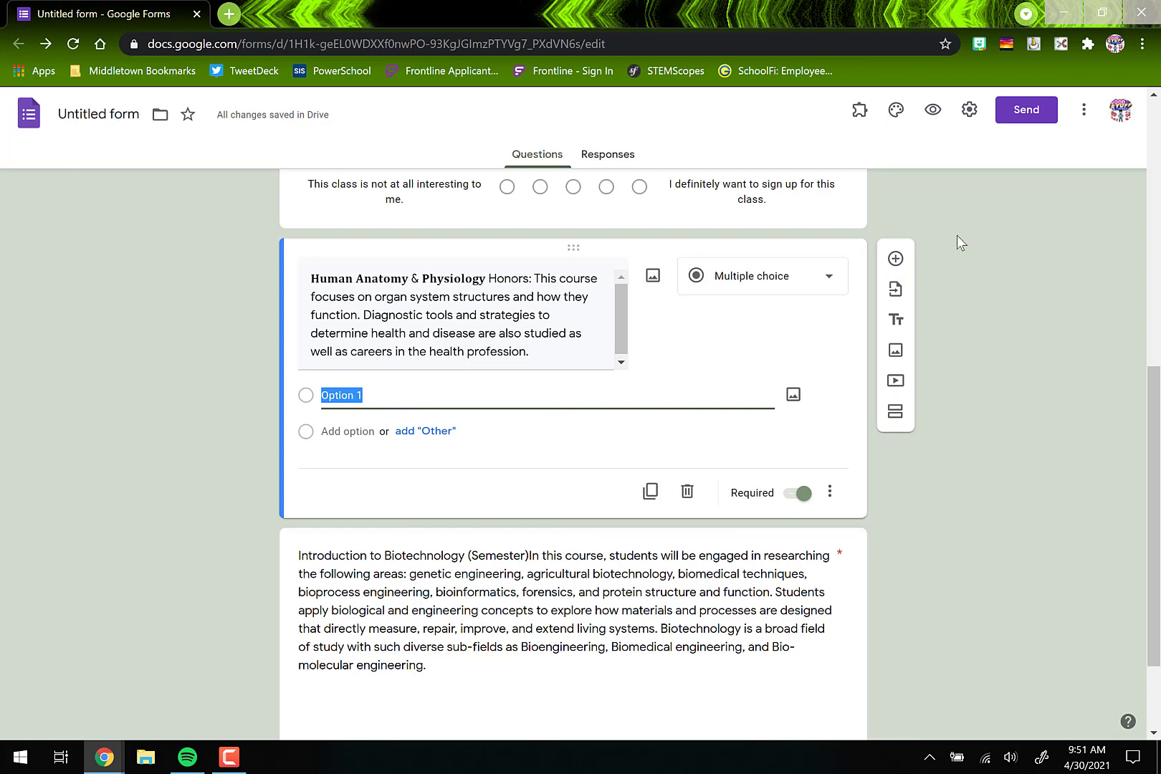
pyautogui.moveTo(896, 109)
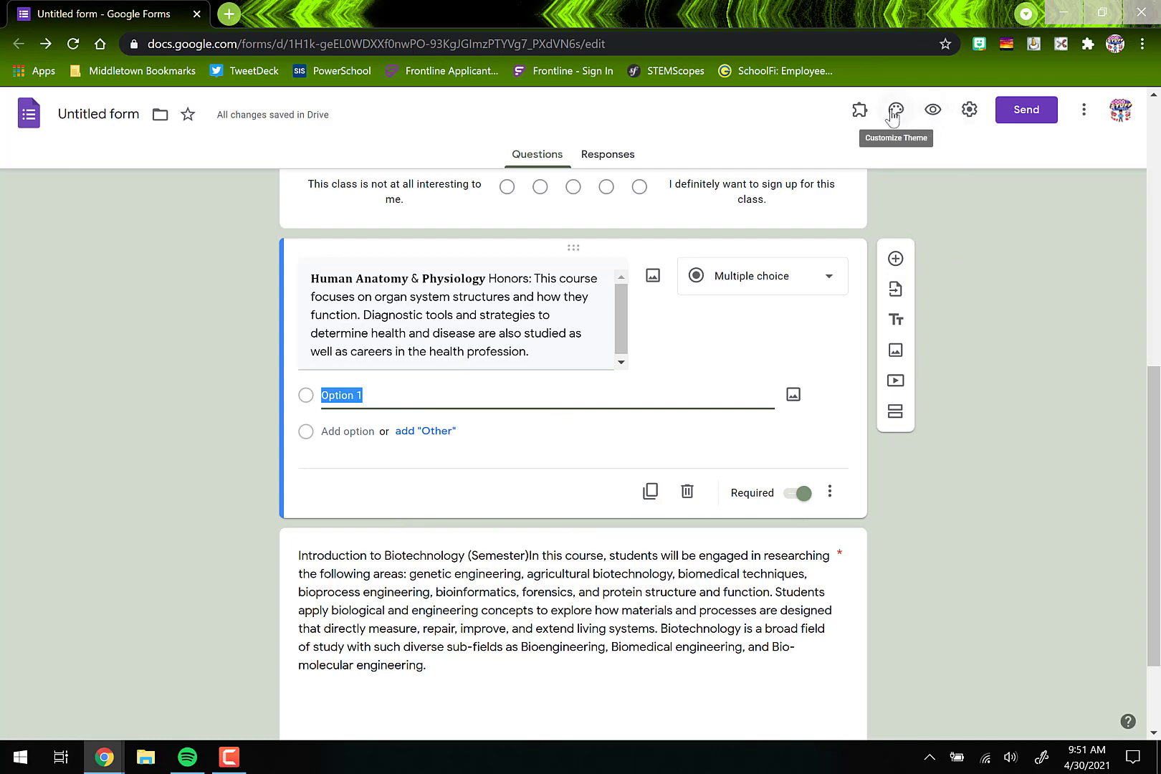
pyautogui.click(896, 109)
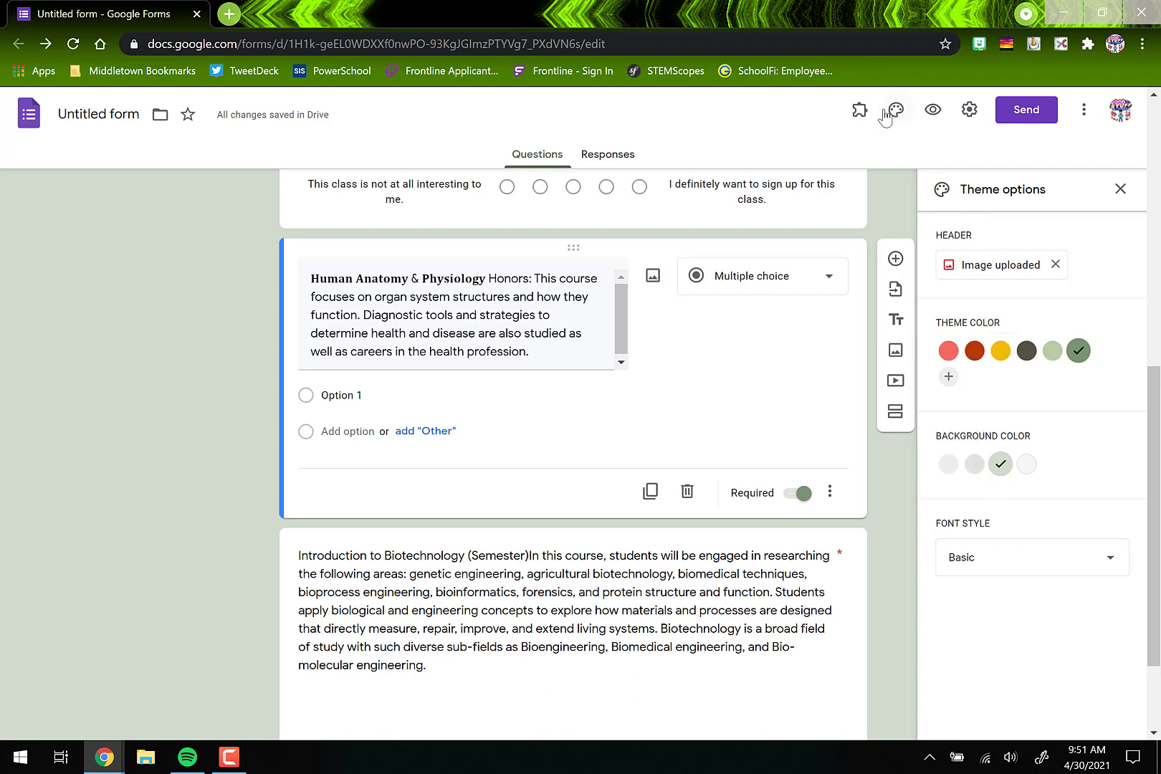
pyautogui.moveTo(948, 464)
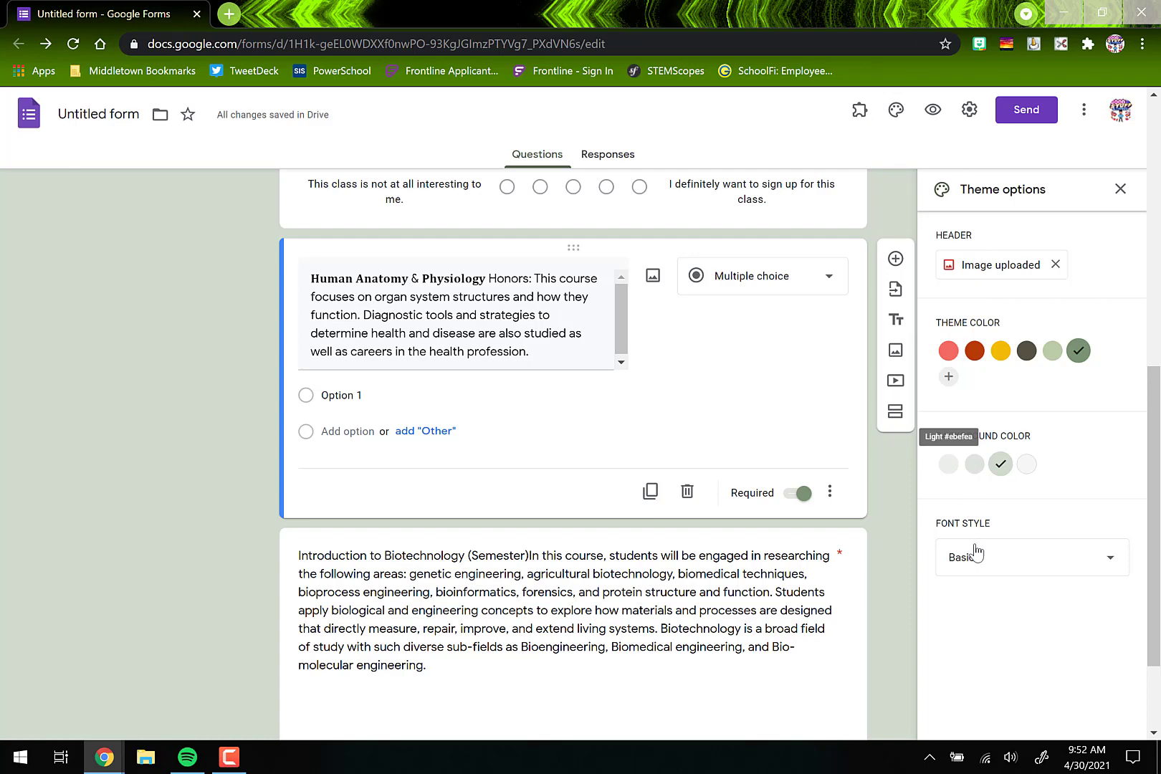
pyautogui.click(1032, 557)
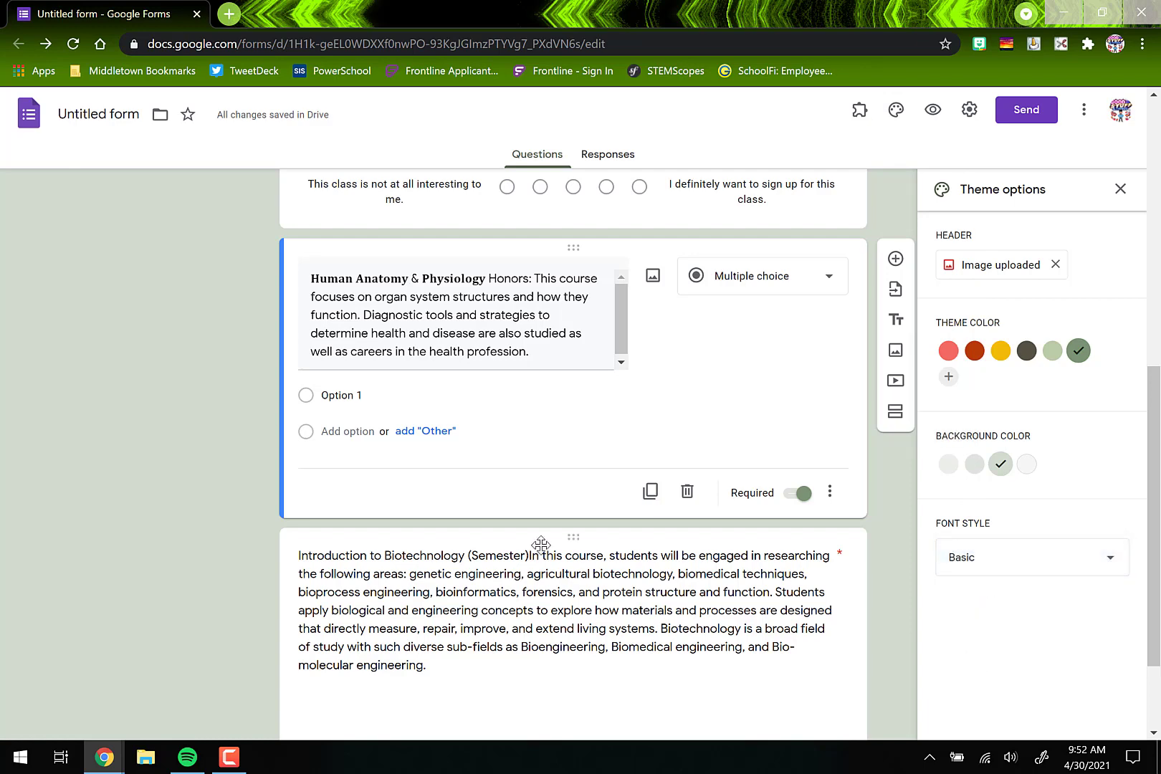
pyautogui.moveTo(534, 592)
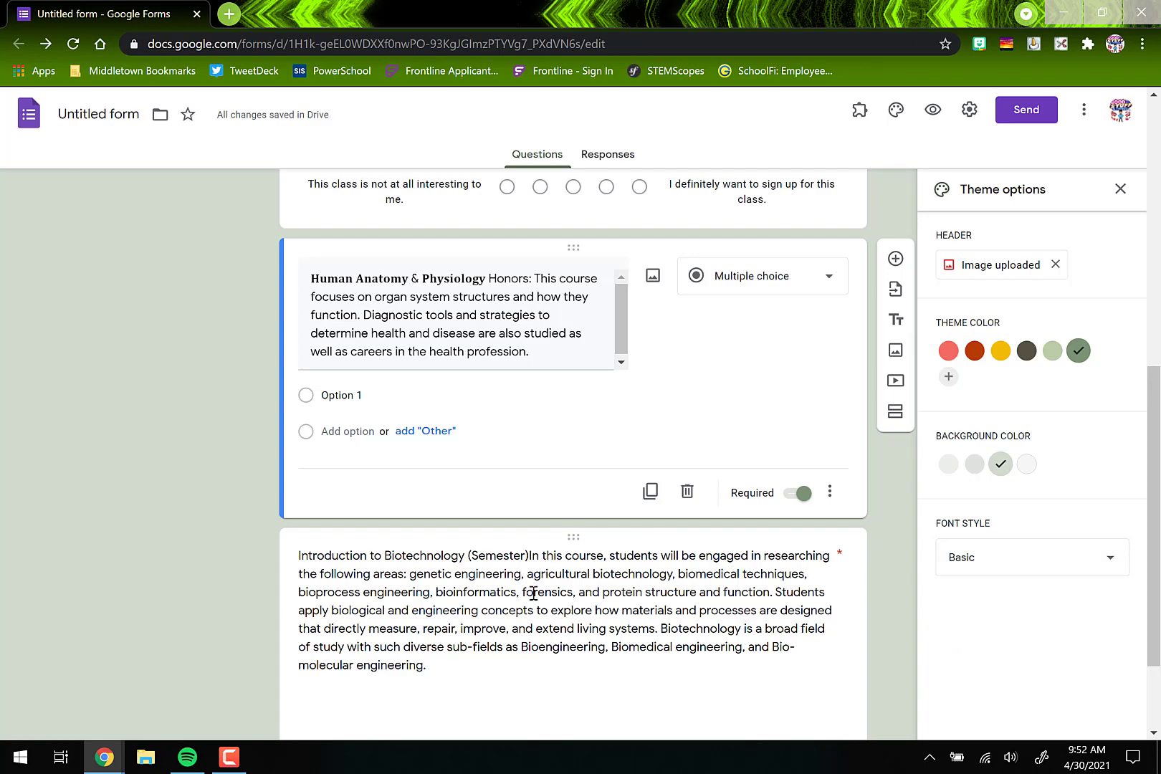
pyautogui.click(1121, 189)
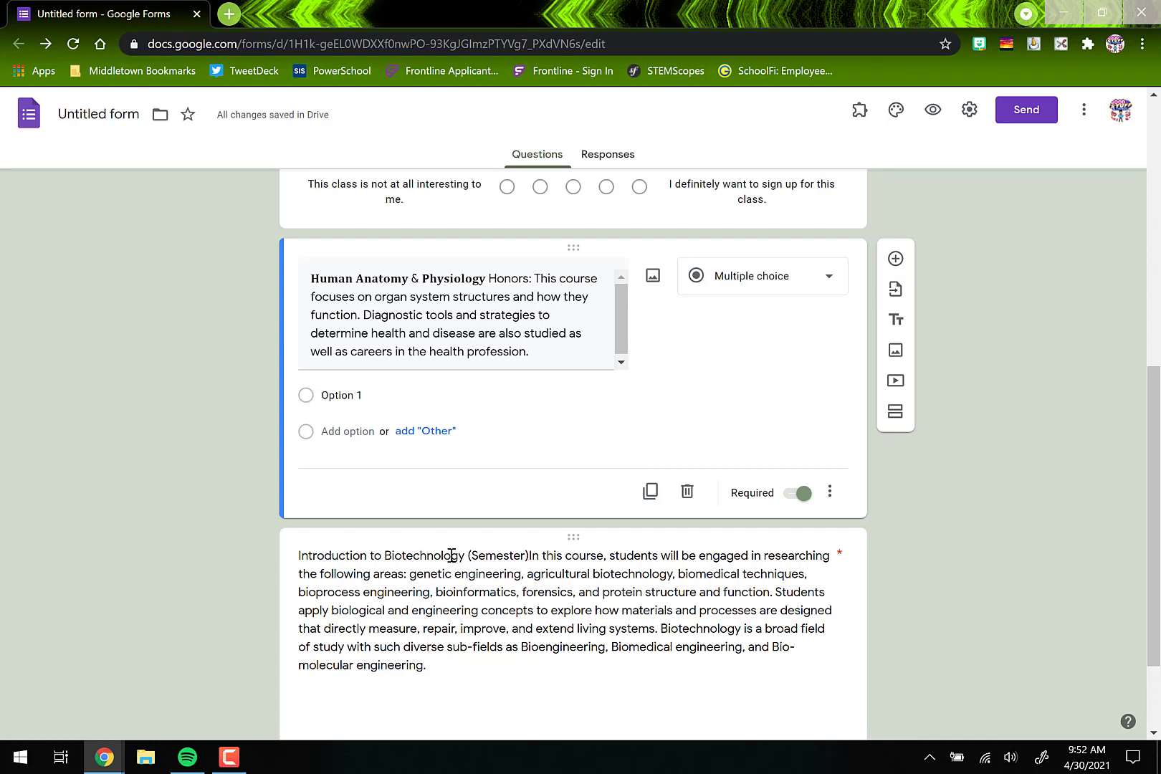
pyautogui.moveTo(325, 352)
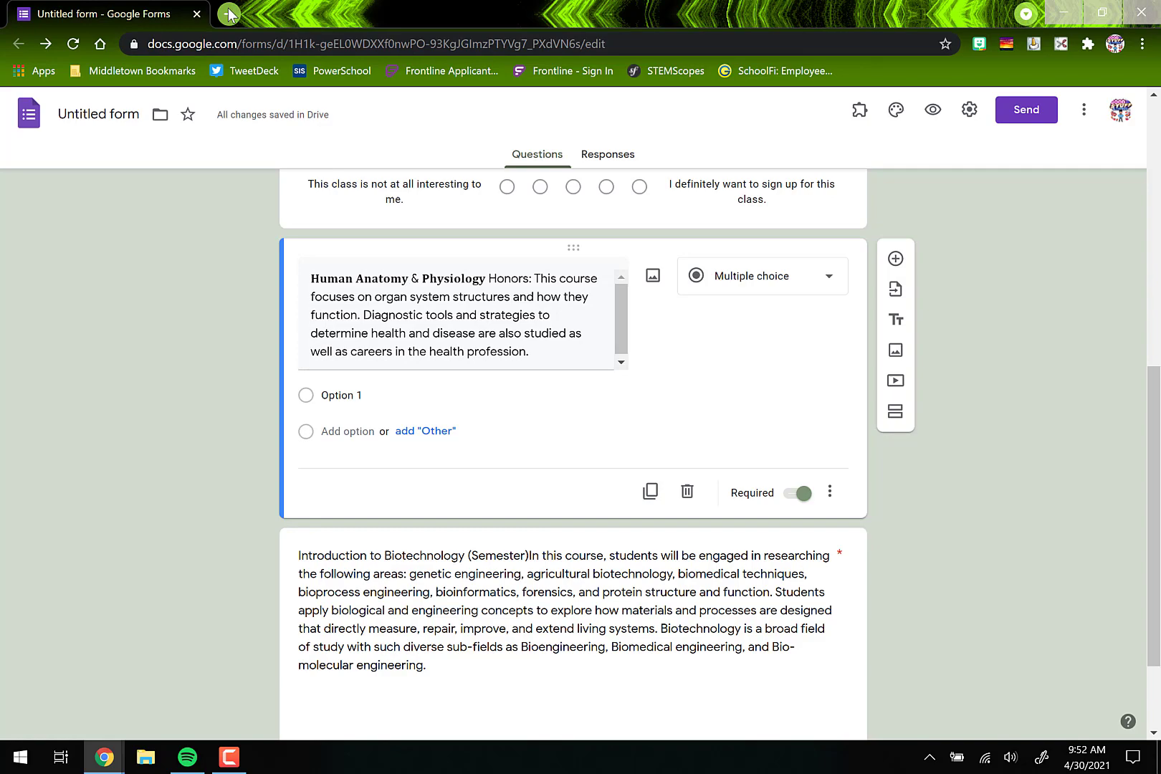
# - Search 'bold text generator' in a new tab and choose the LingoJam result
pyautogui.click(230, 13)
pyautogui.write('bold text g')
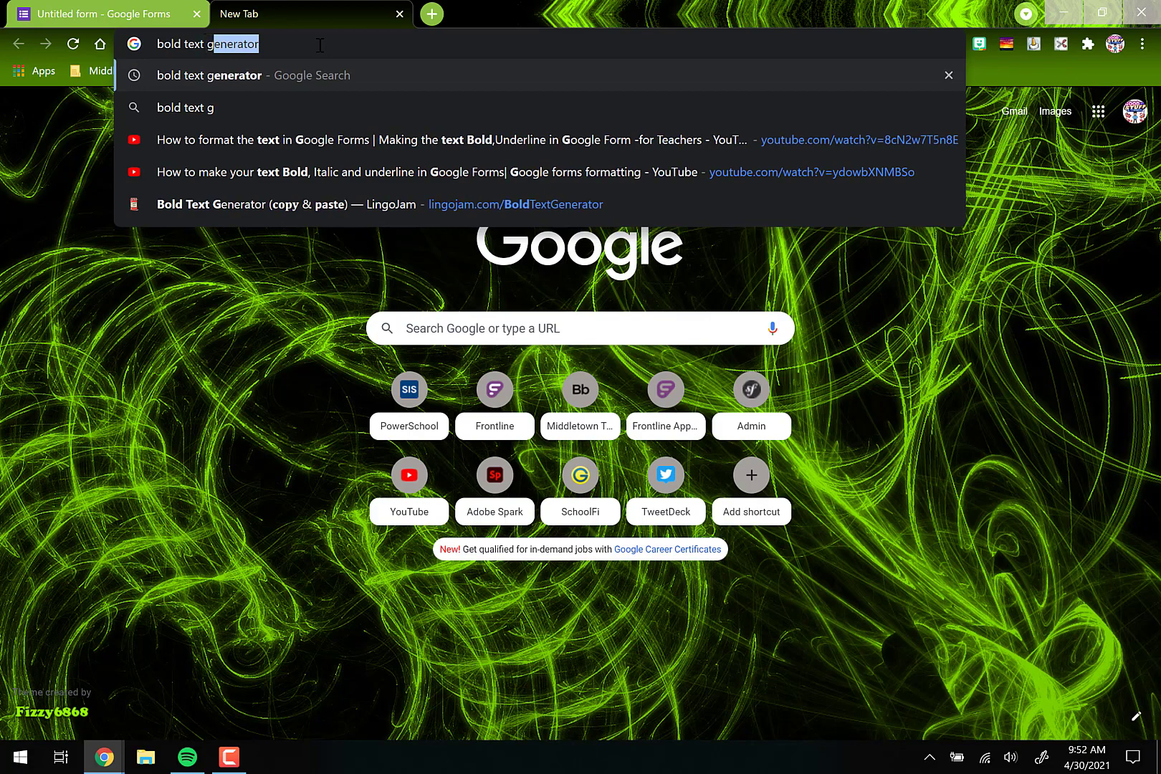
pyautogui.press('Return')
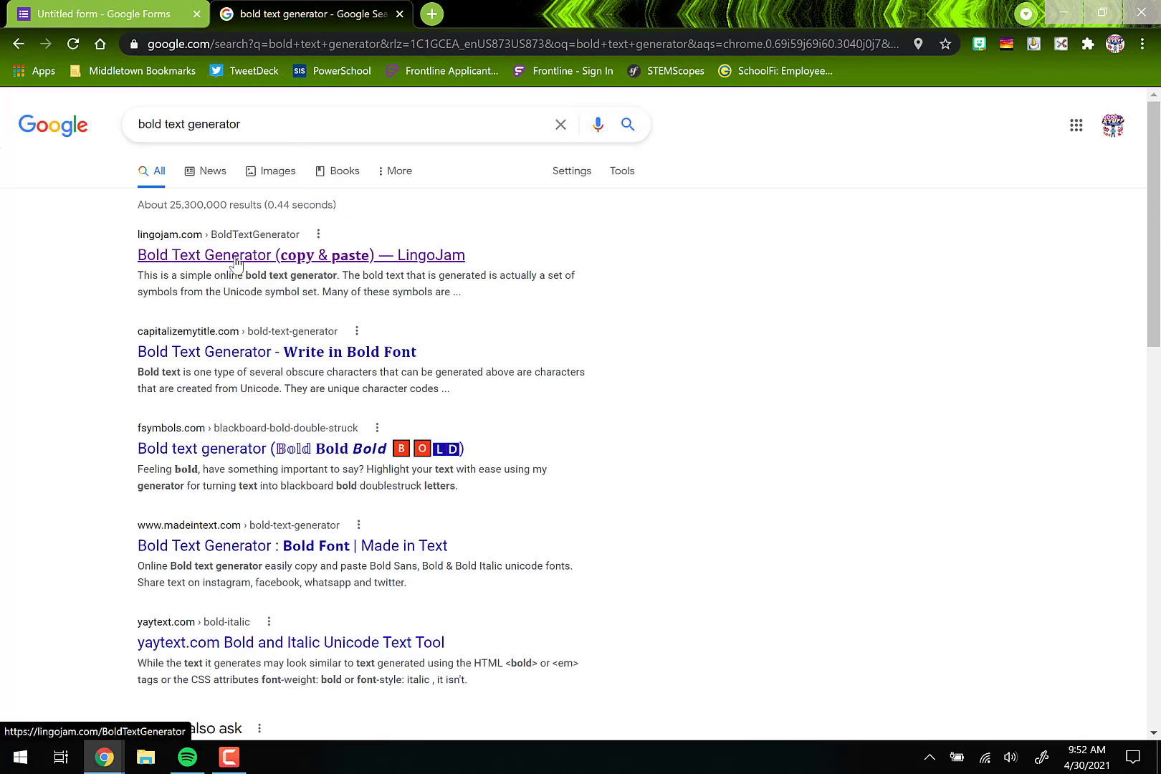
pyautogui.click(301, 256)
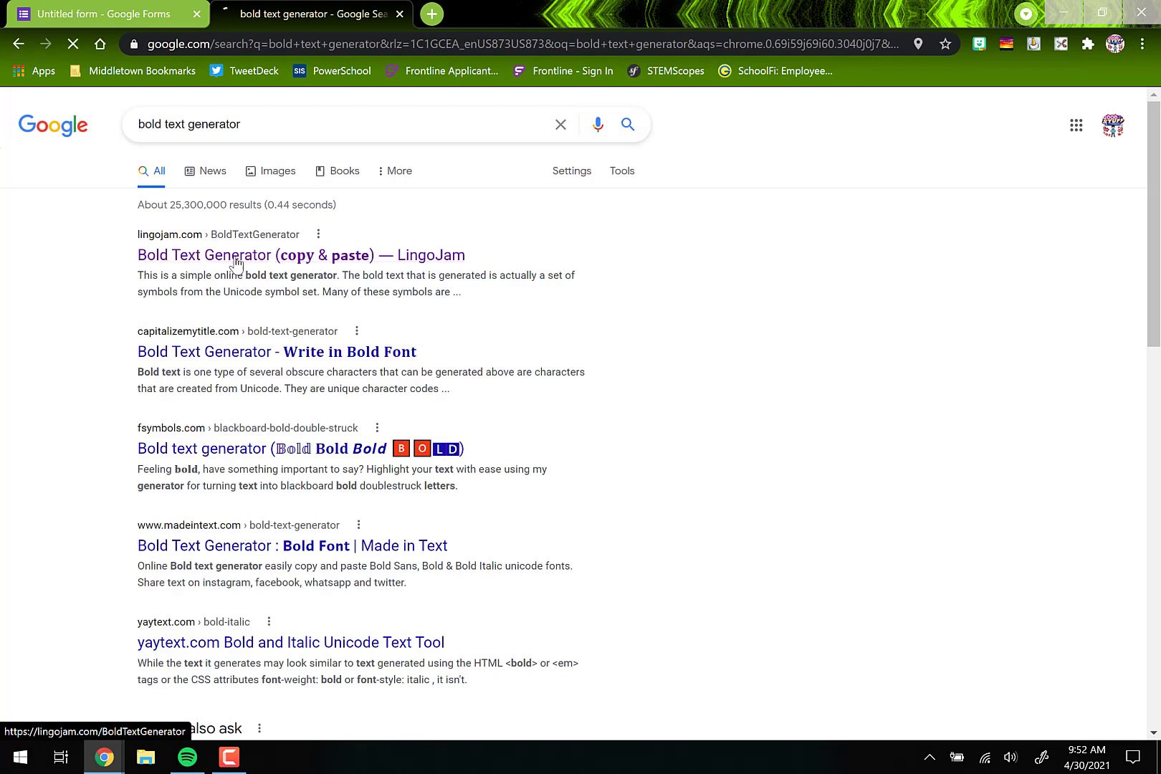
# - Enter 'Introduction to Biotechnology' as normal text in the LingoJam generator
pyautogui.click(300, 255)
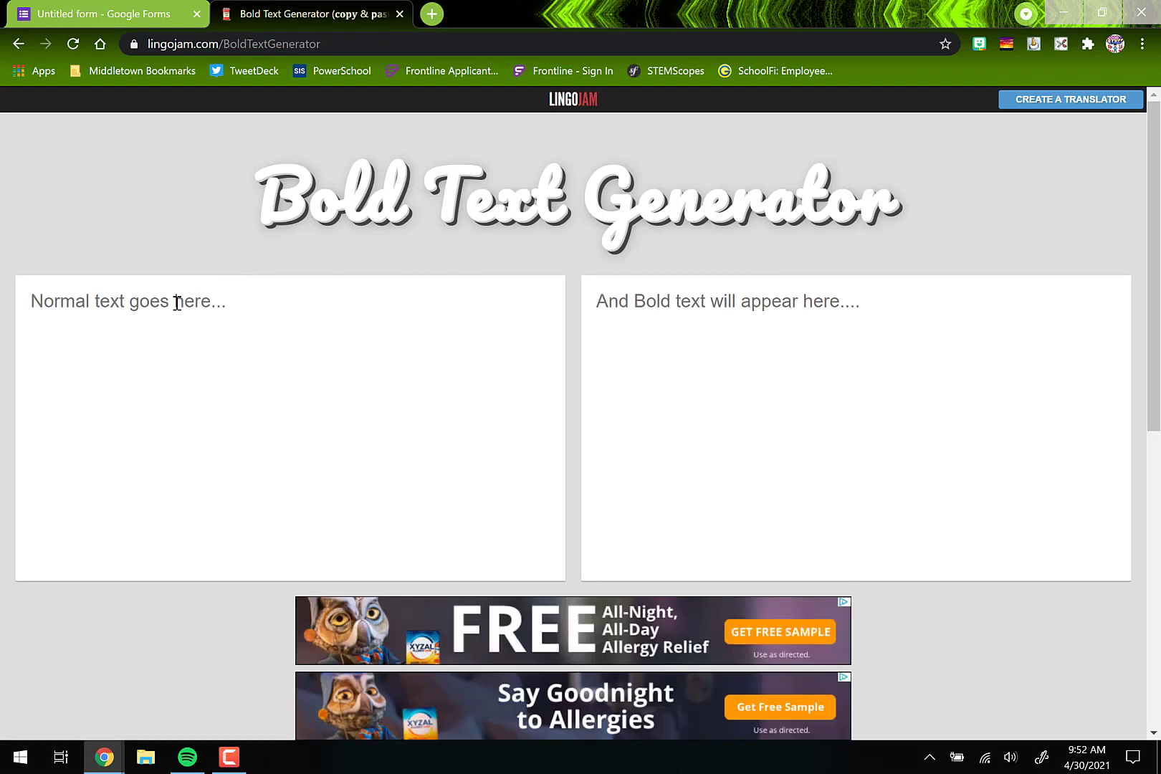
pyautogui.click(185, 301)
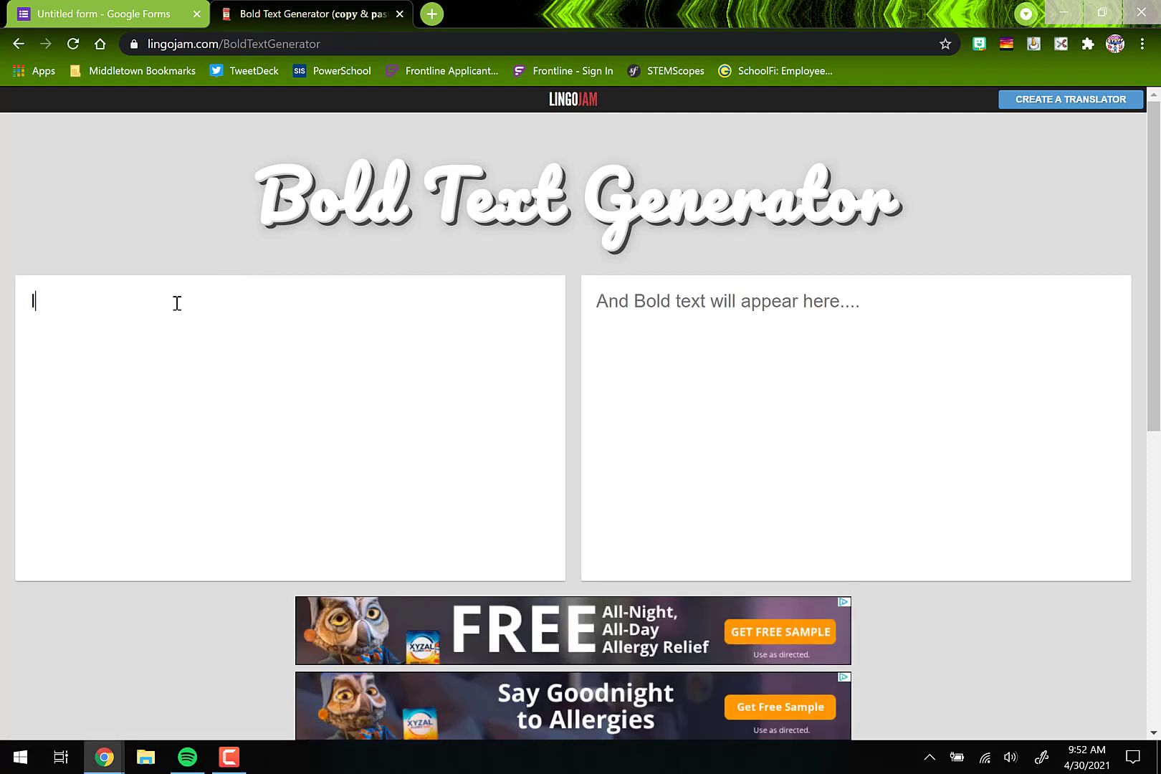
pyautogui.write('Introduction to')
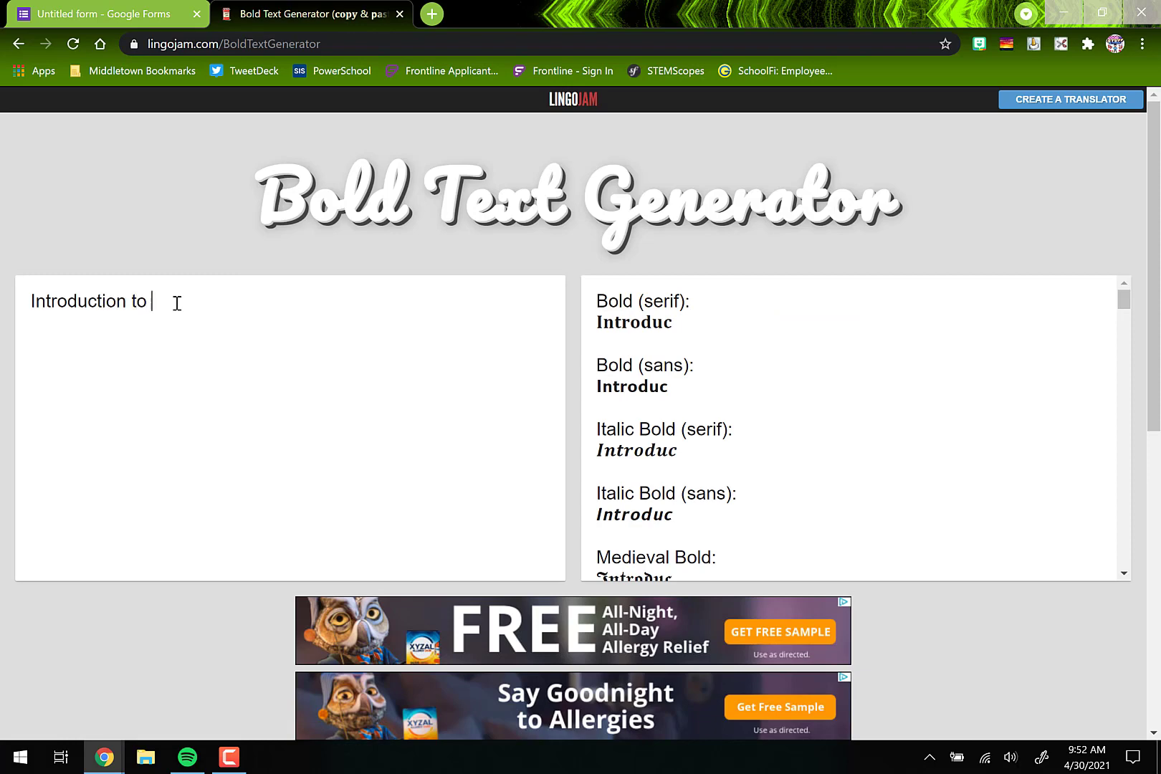
pyautogui.write('Bioteh')
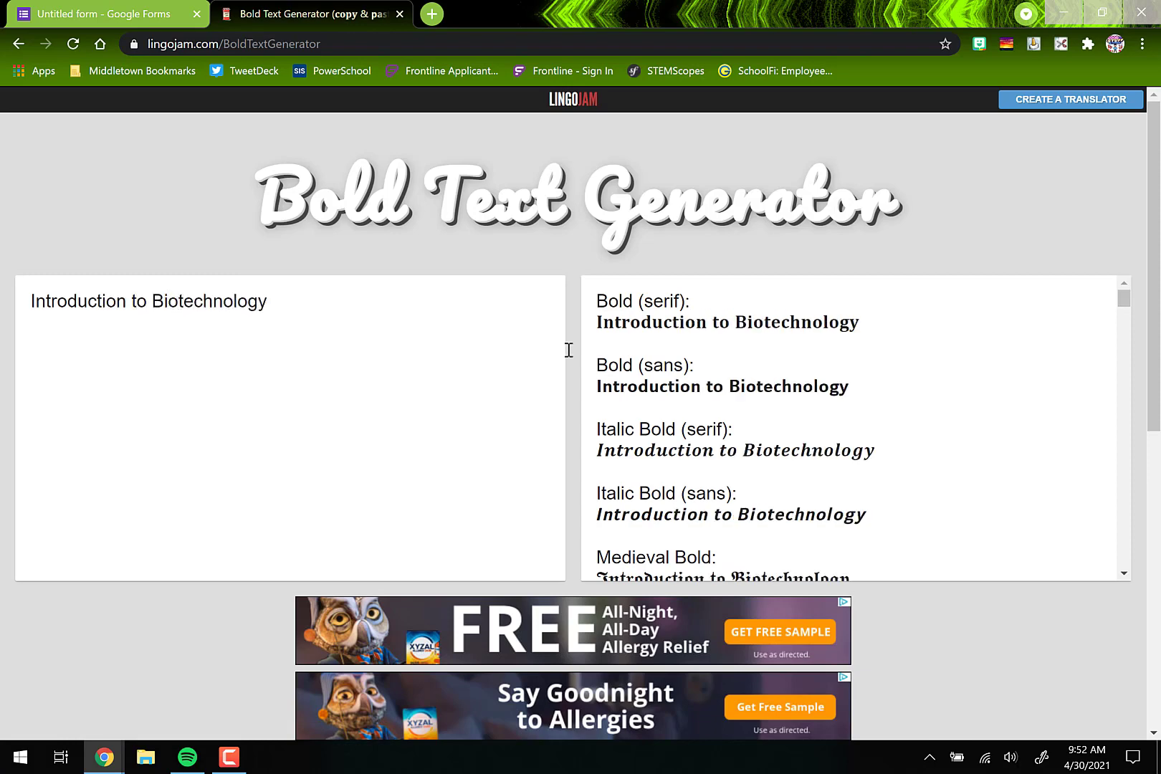
pyautogui.moveTo(703, 482)
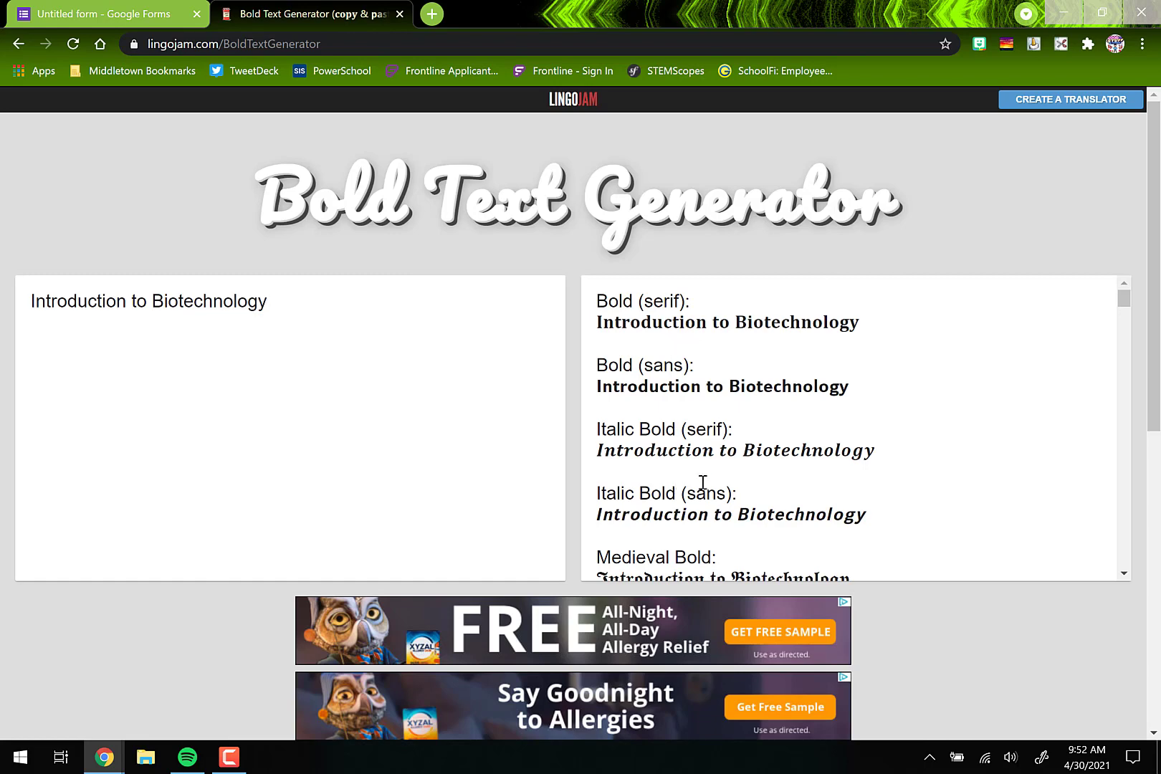
# - Select the bold serif rendering of the course title from the output styles
pyautogui.scroll(-3)
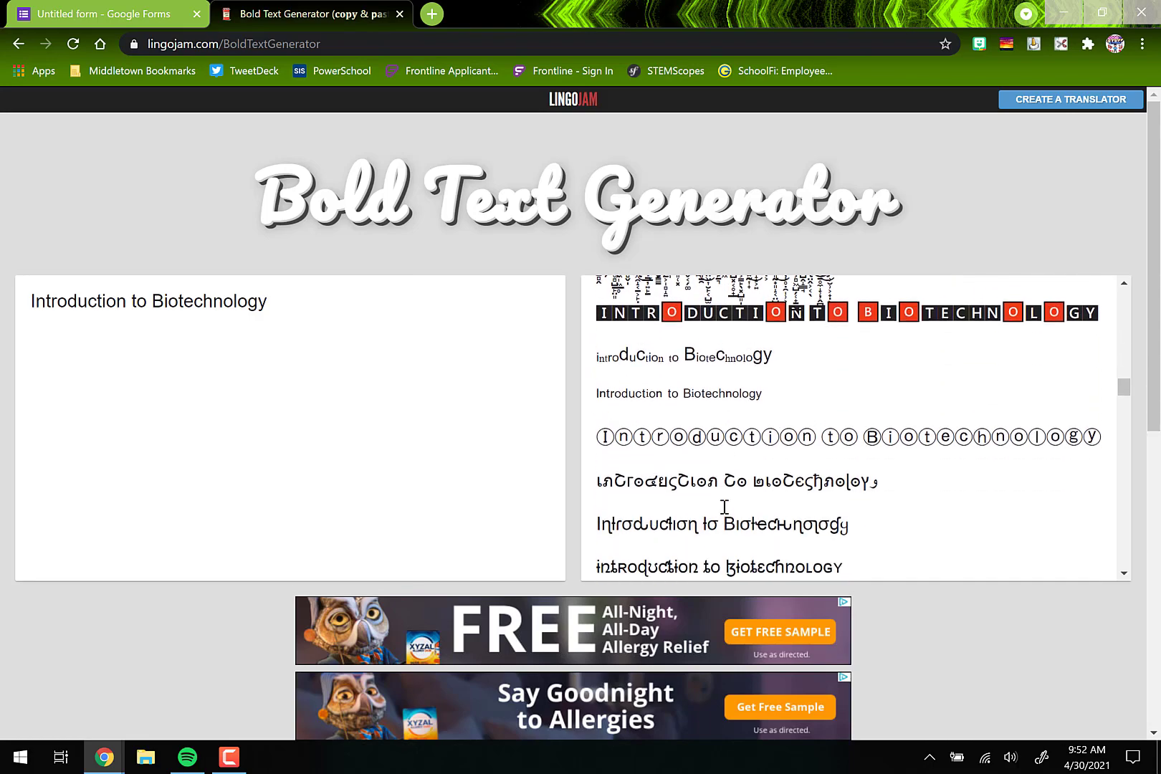
pyautogui.scroll(3)
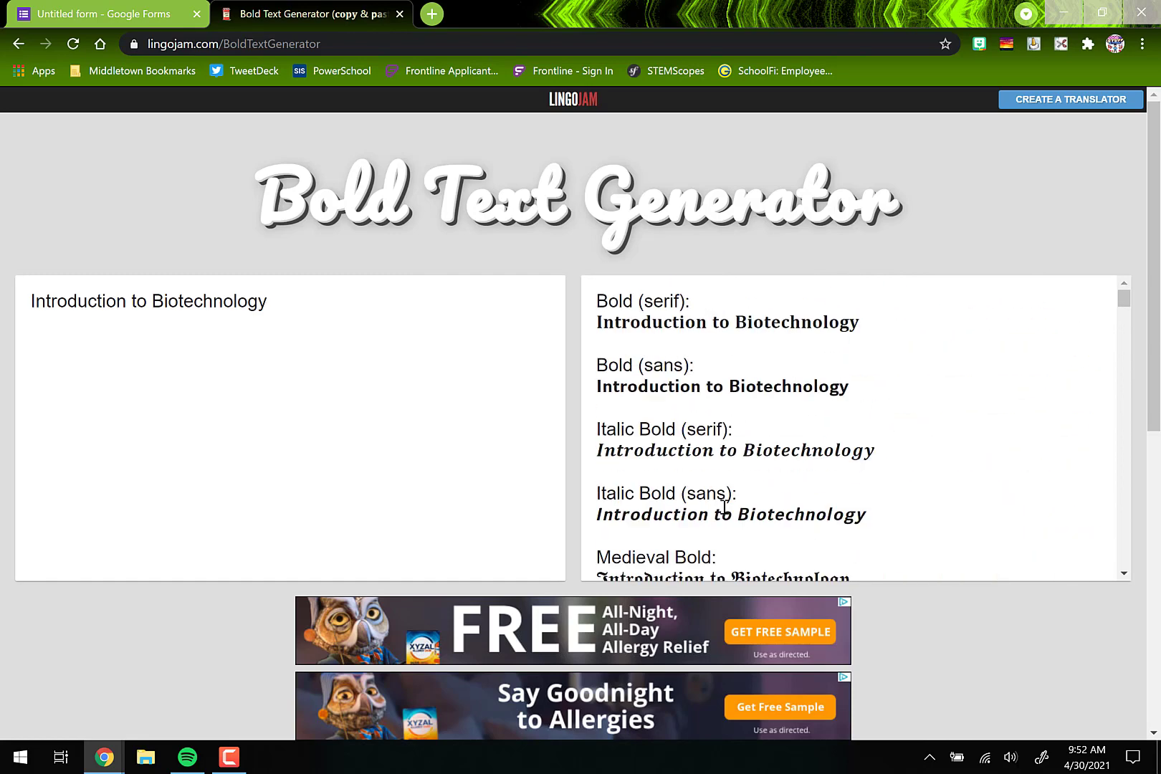
pyautogui.doubleClick(727, 321)
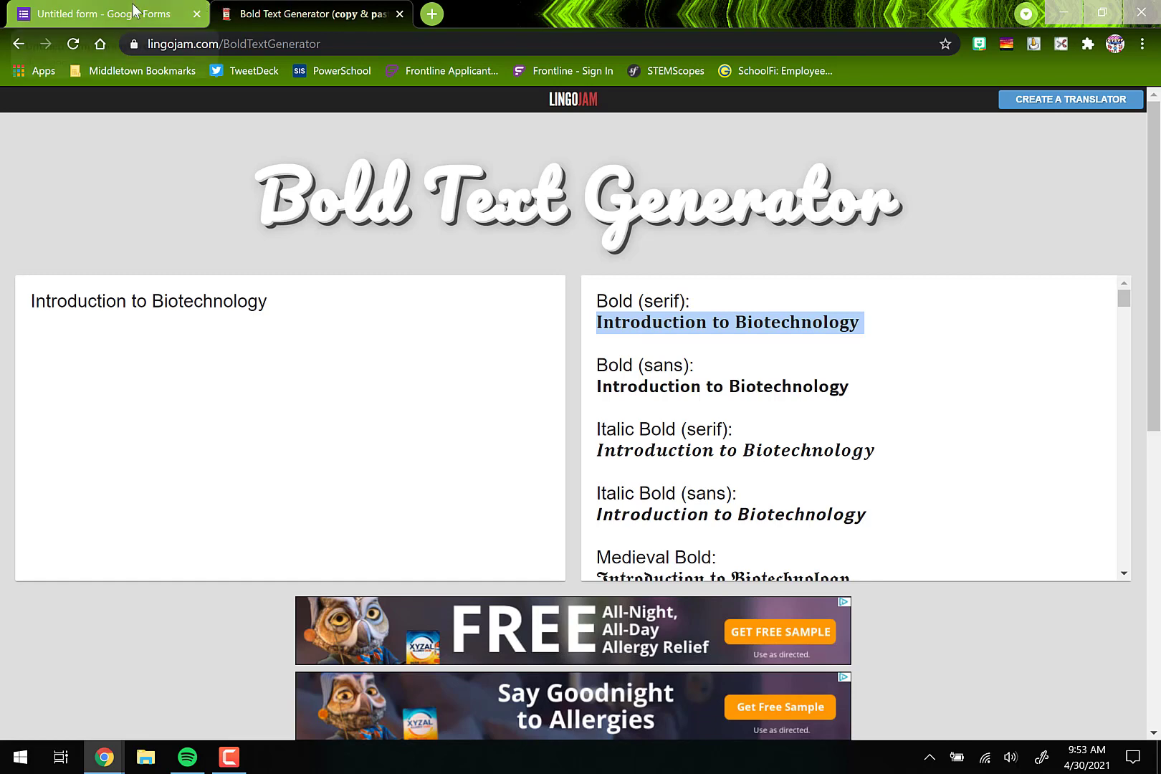
# - Return to the survey and edit the Biotechnology description to use the bold title
pyautogui.click(103, 13)
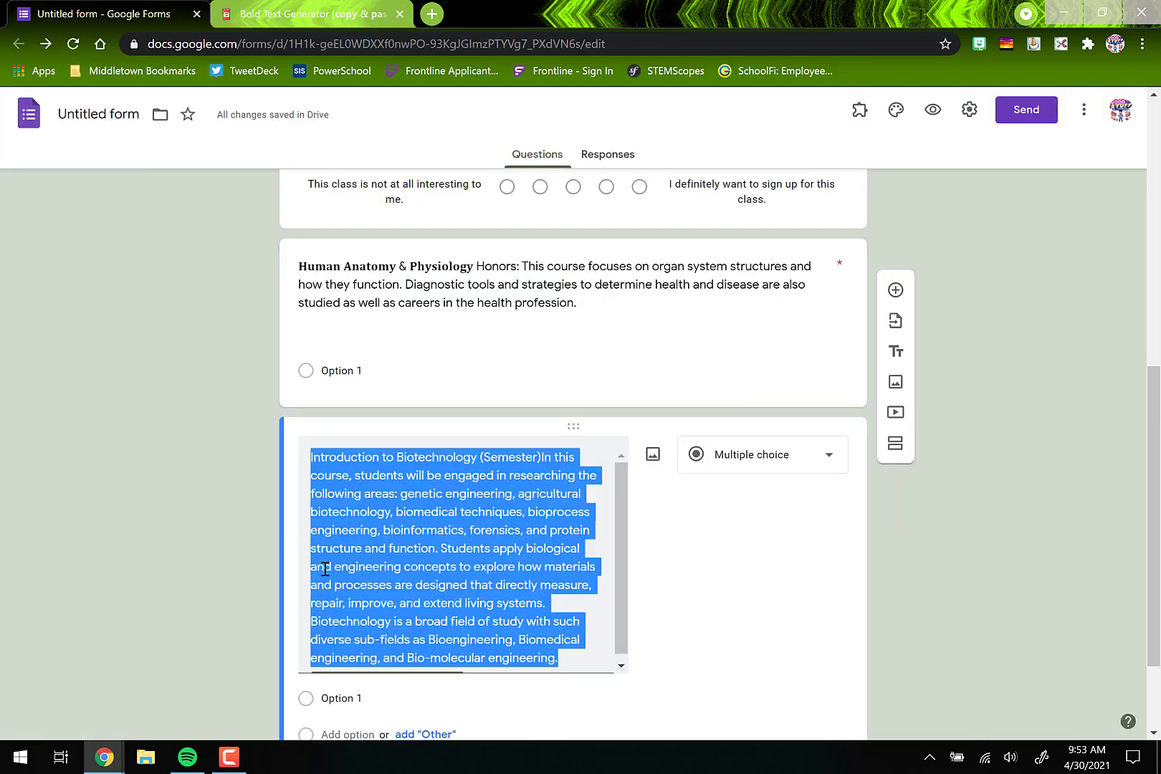
pyautogui.click(446, 473)
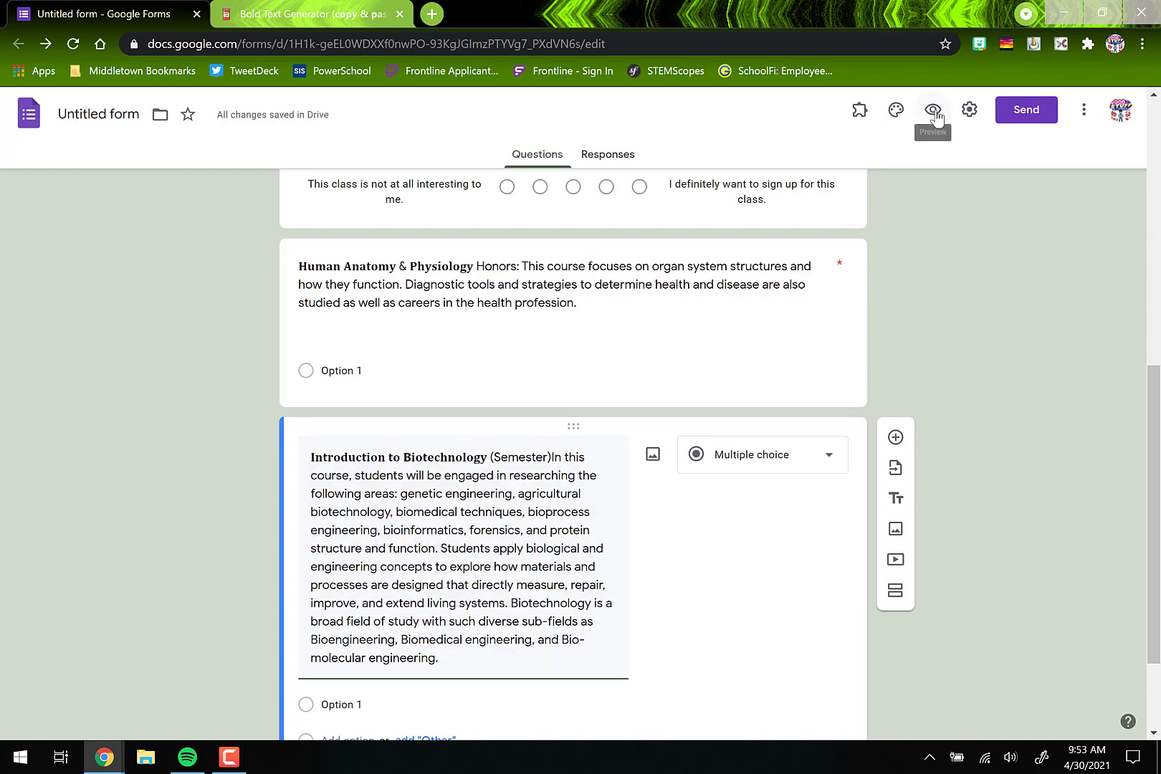
# - Preview the Science Electives Survey with its bold course titles, then return to the editor
pyautogui.click(932, 109)
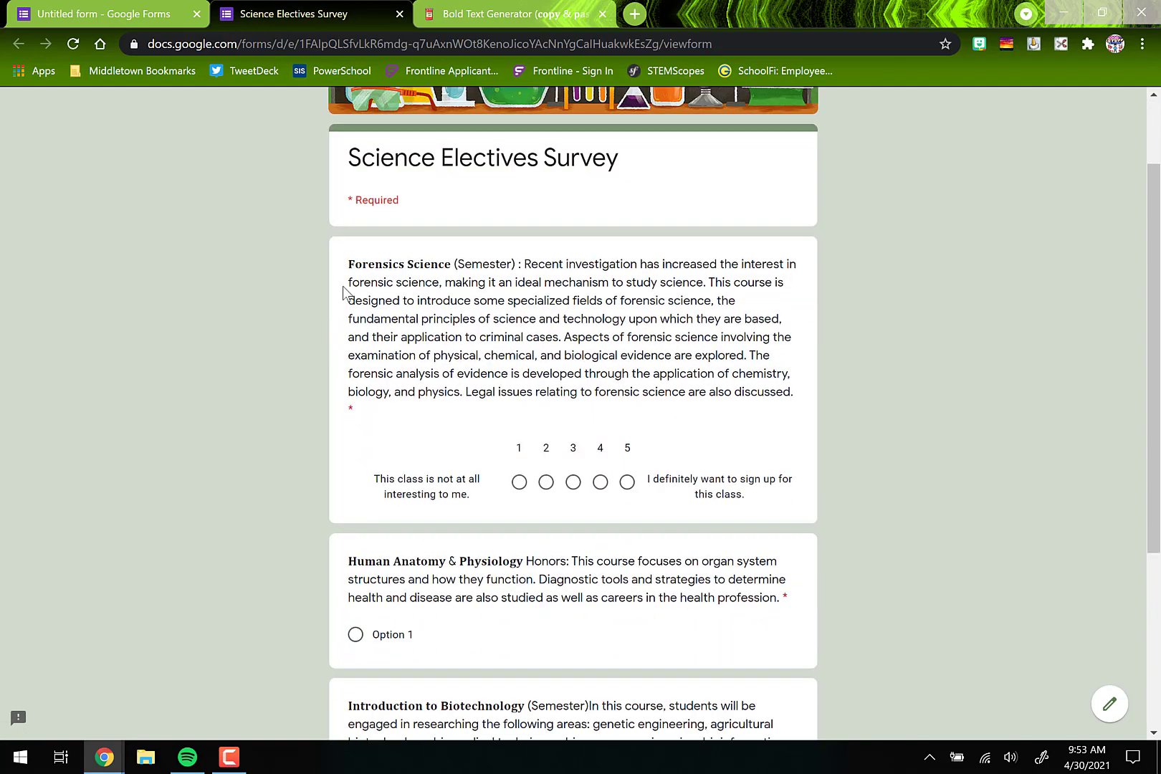
pyautogui.scroll(-3)
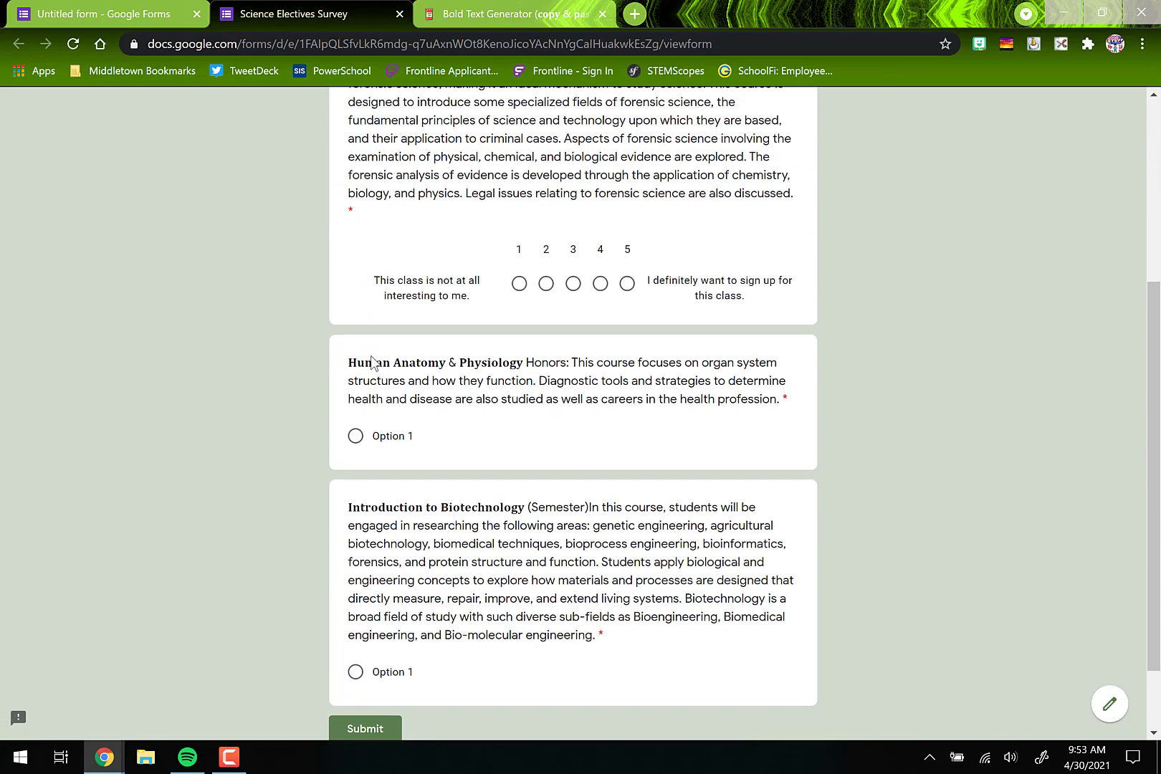
pyautogui.scroll(-3)
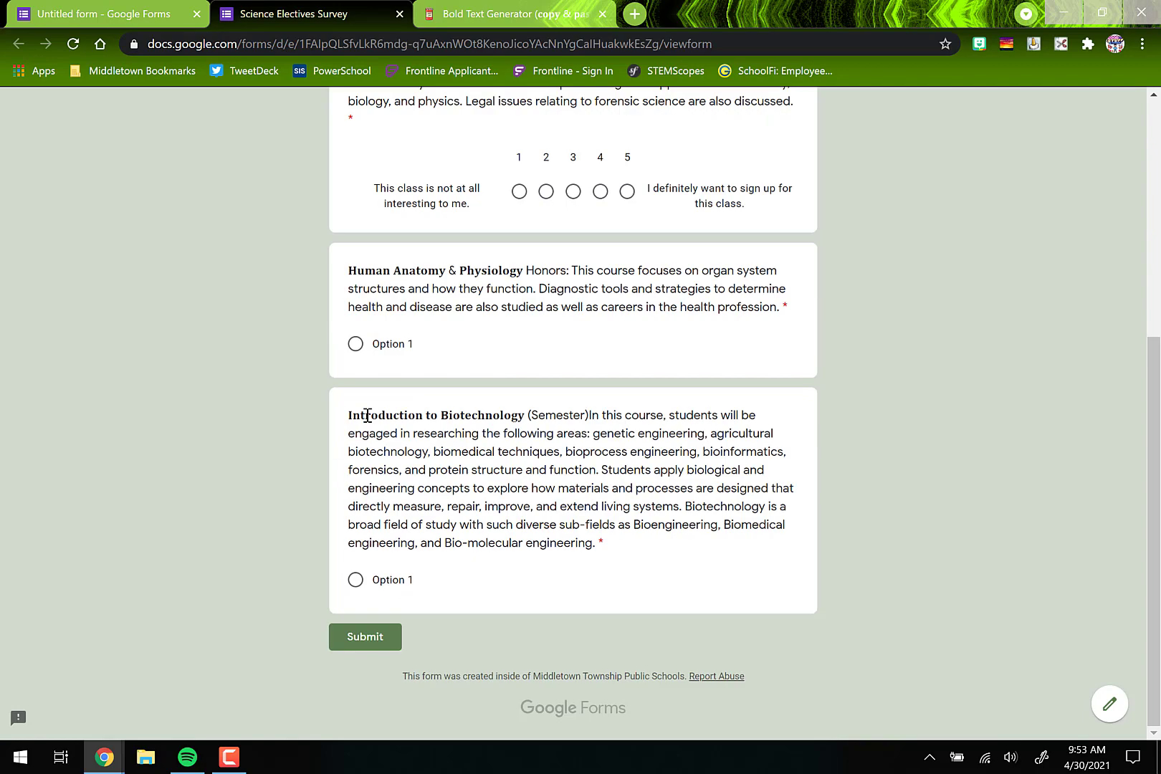
pyautogui.scroll(3)
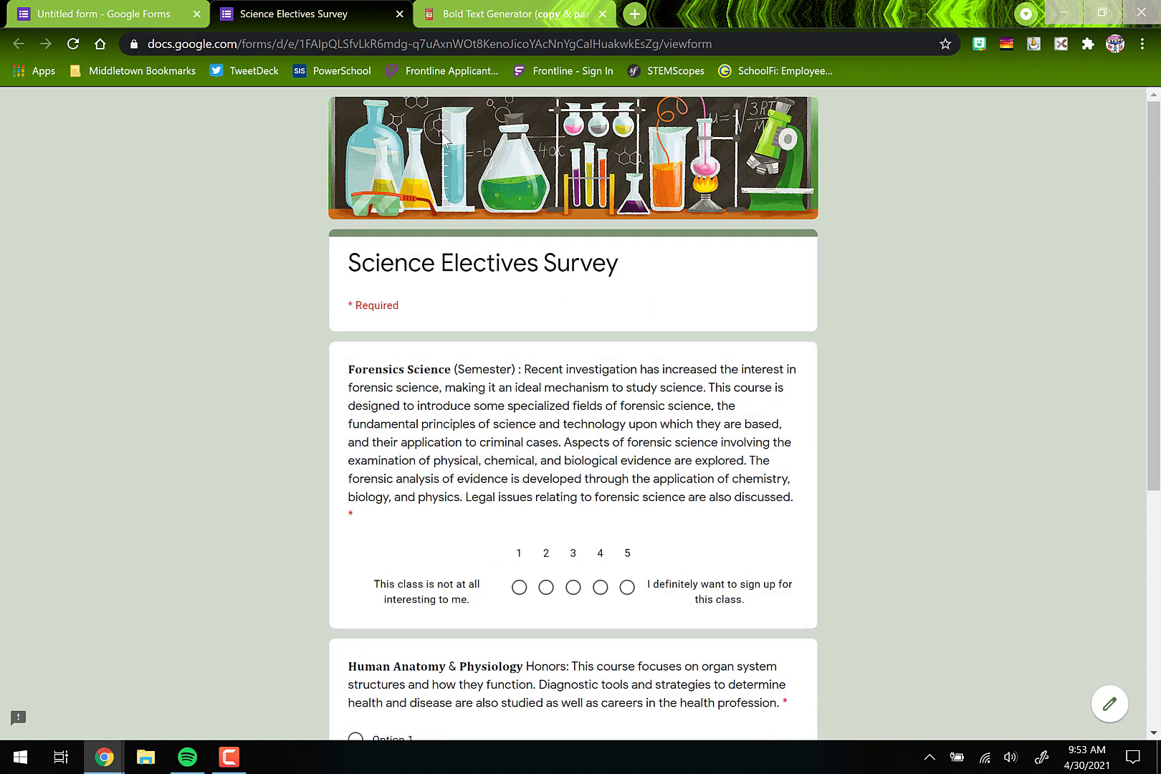
pyautogui.click(108, 14)
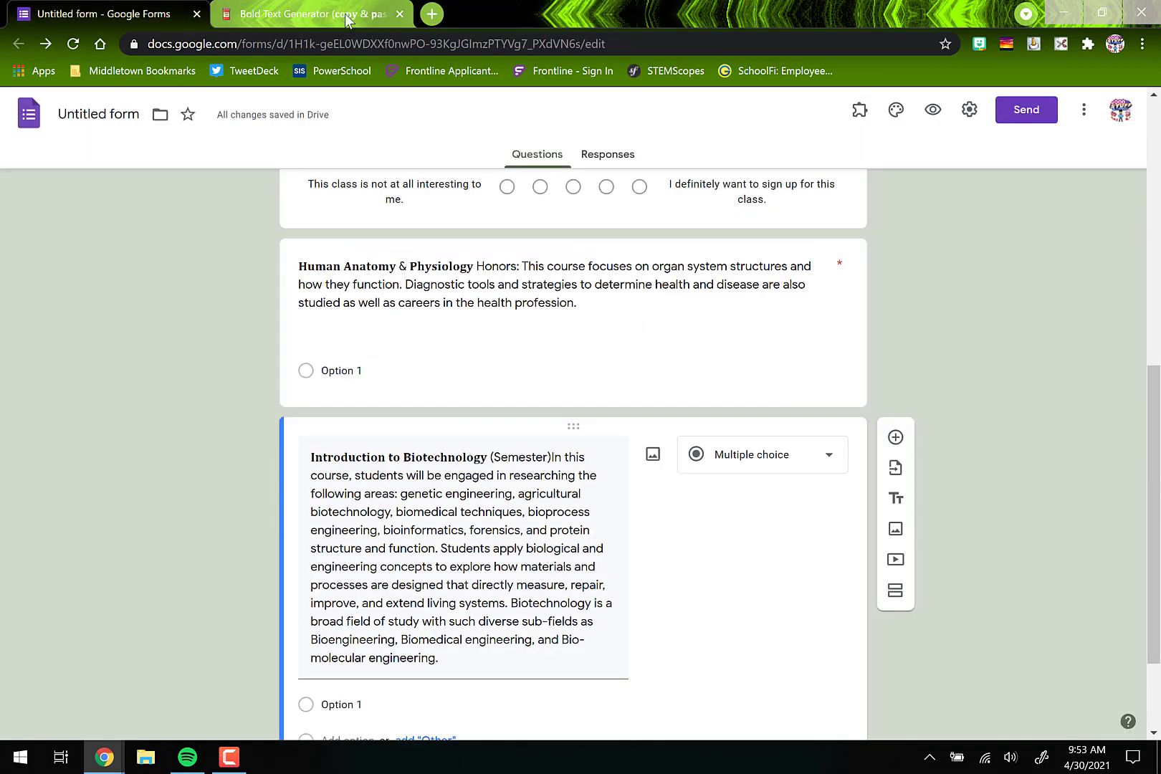
pyautogui.click(304, 14)
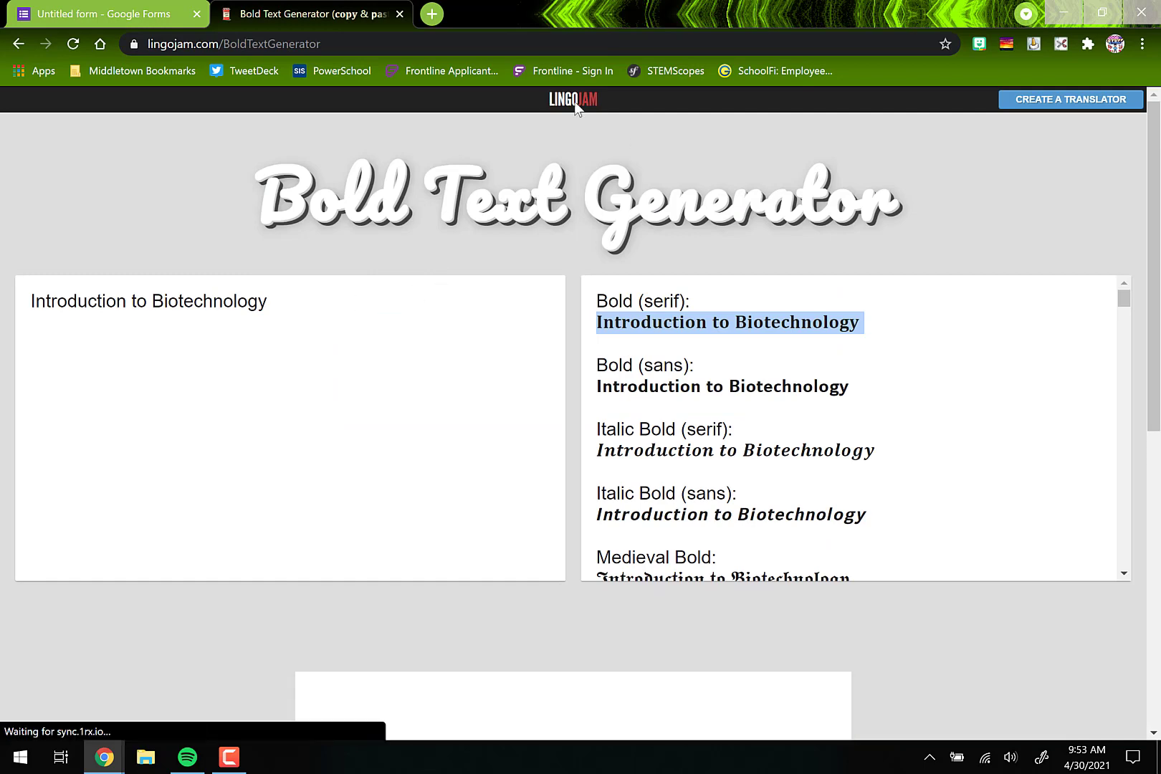
pyautogui.moveTo(575, 231)
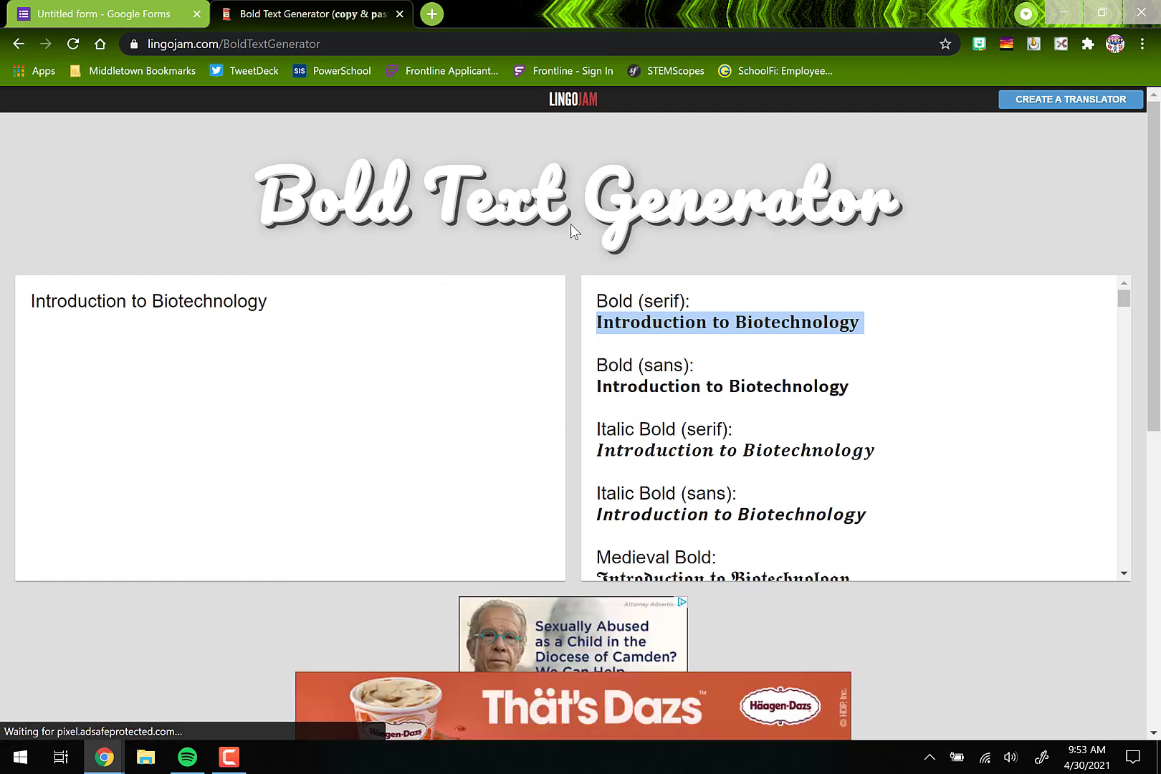
pyautogui.moveTo(330, 65)
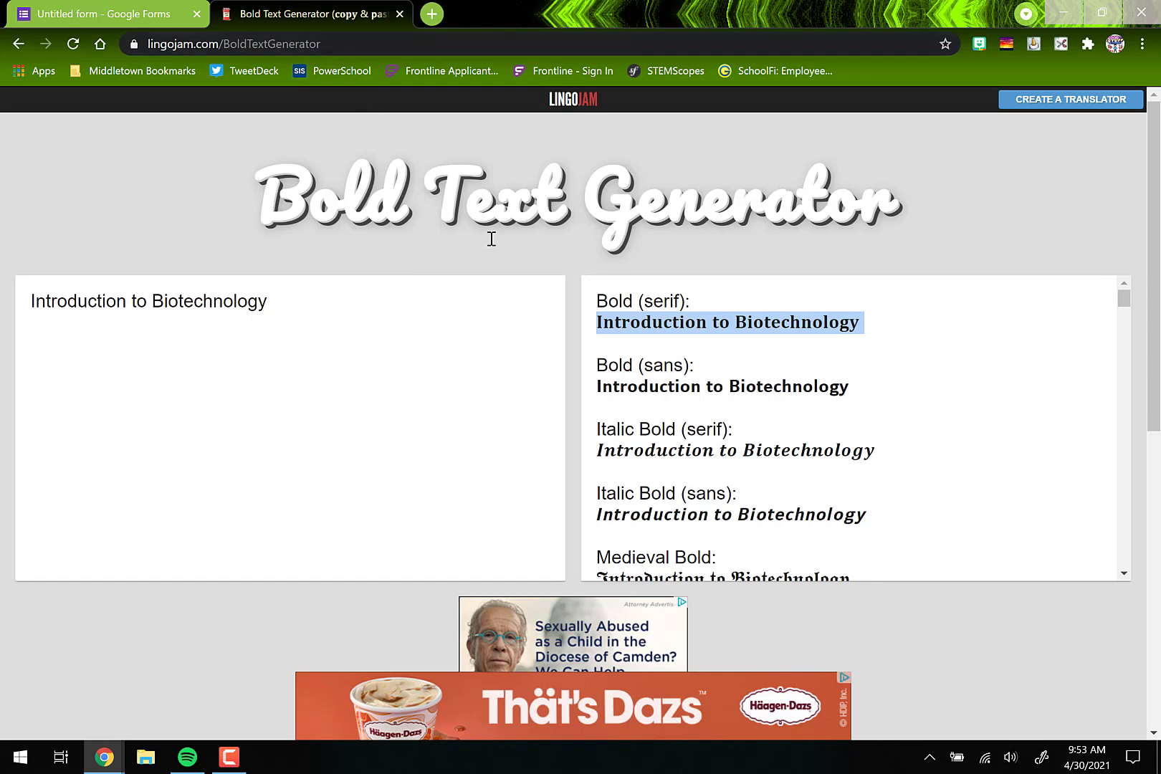
pyautogui.moveTo(977, 655)
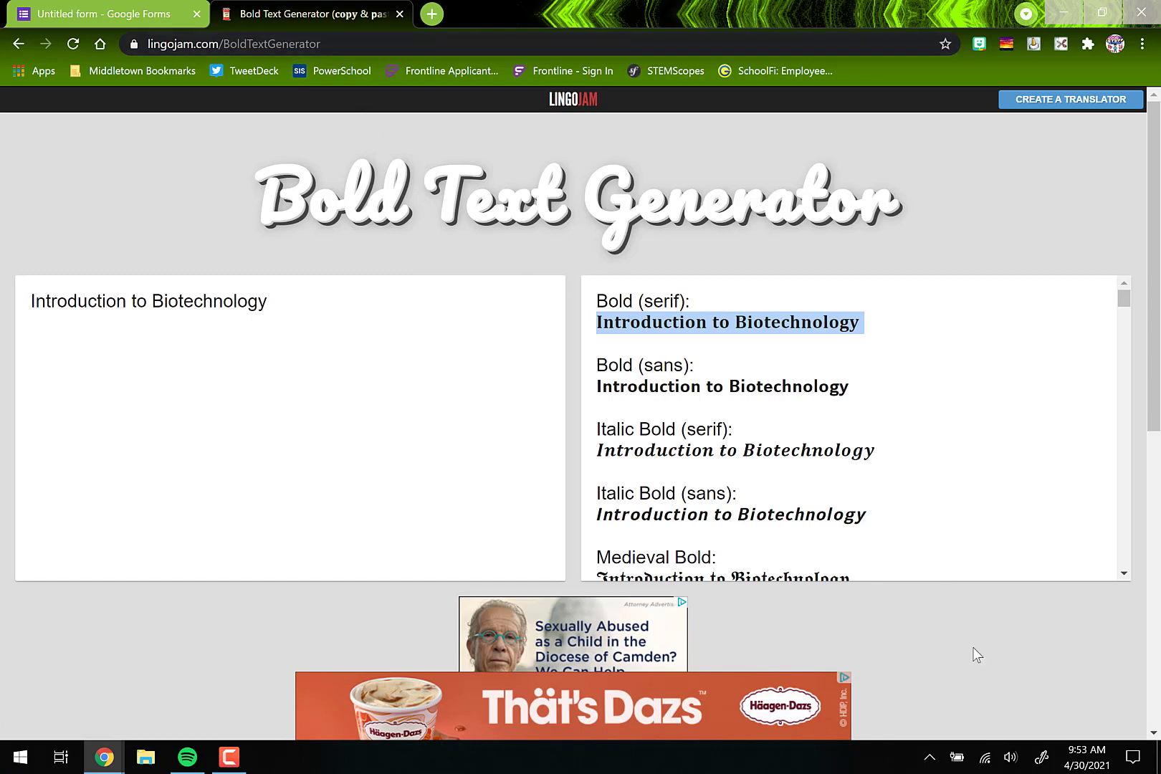
pyautogui.scroll(-3)
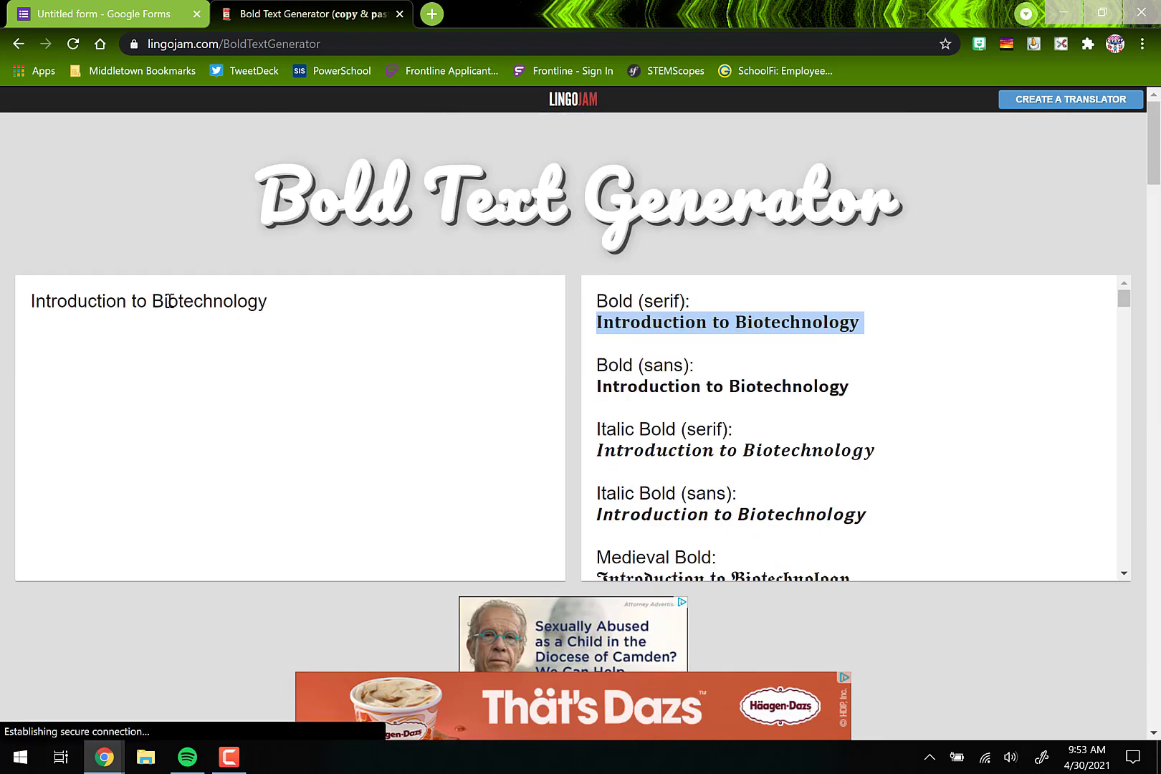
pyautogui.click(103, 14)
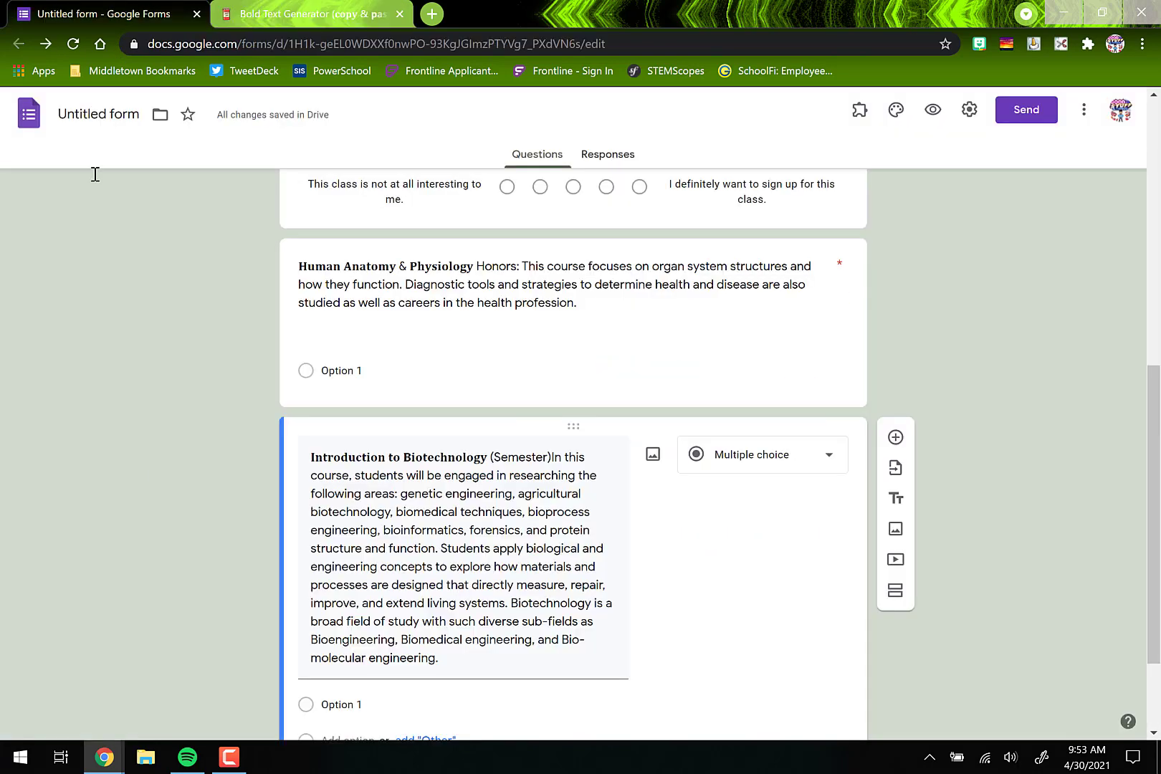
pyautogui.moveTo(185, 647)
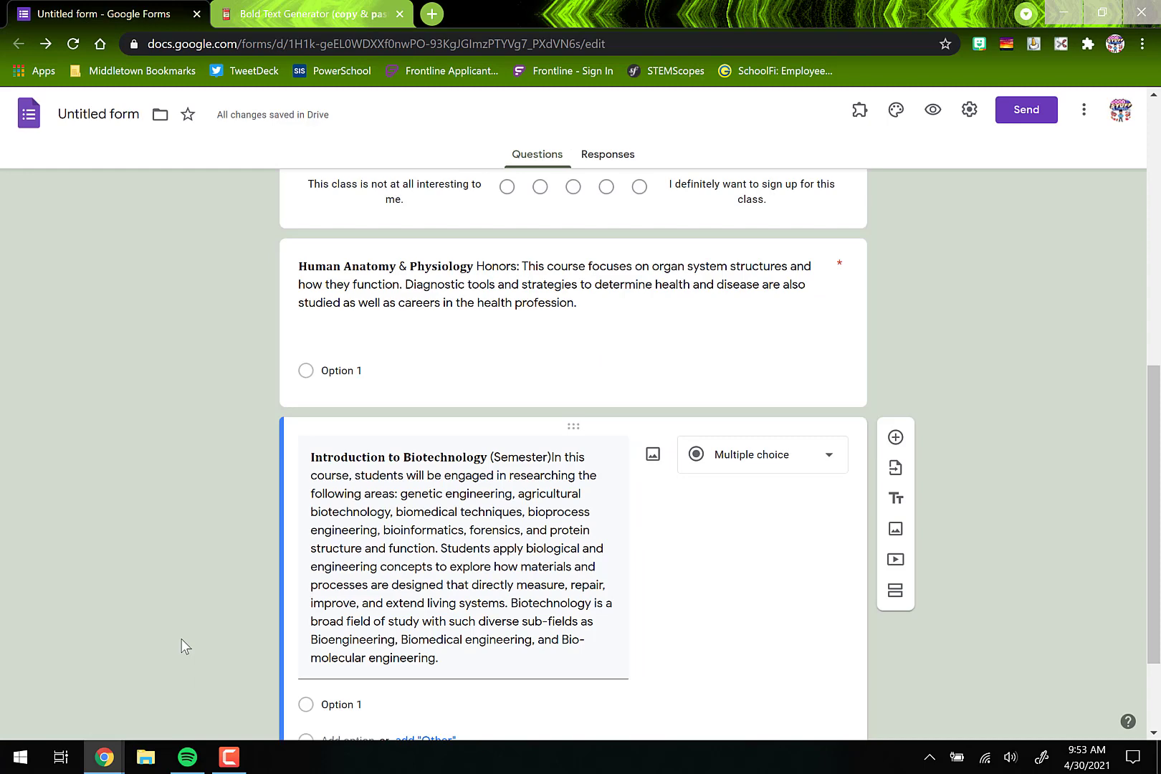
pyautogui.moveTo(224, 745)
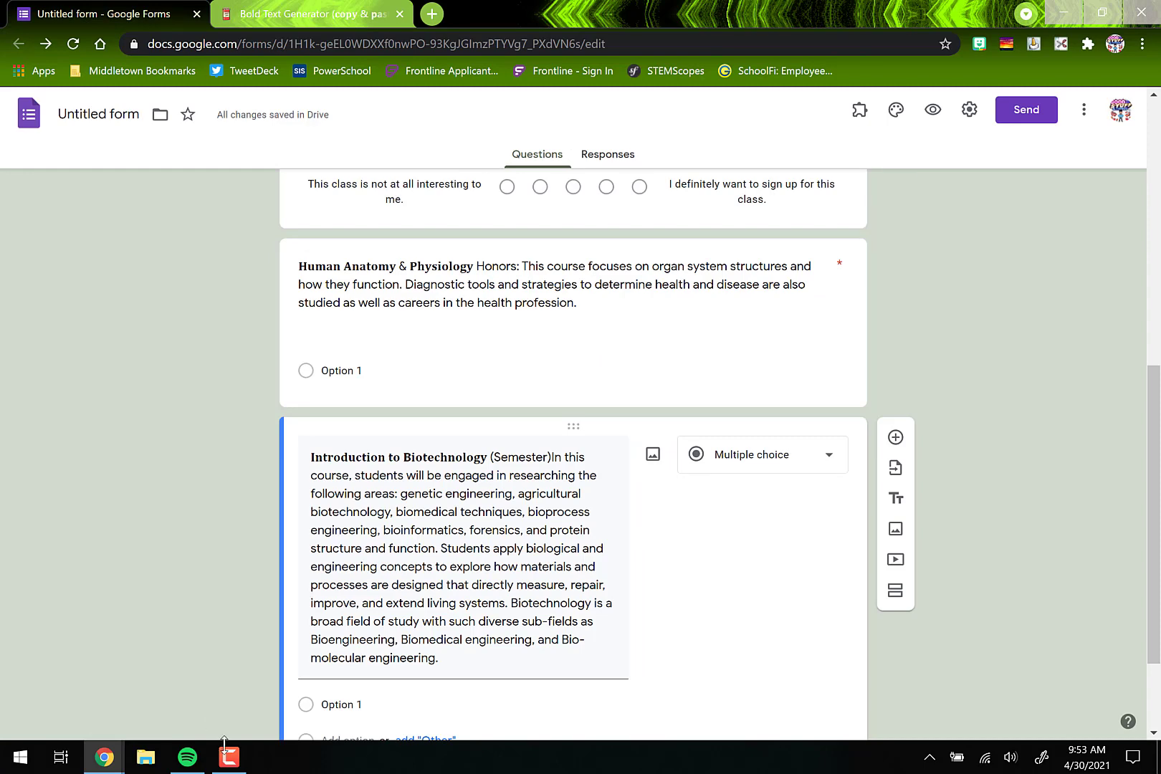